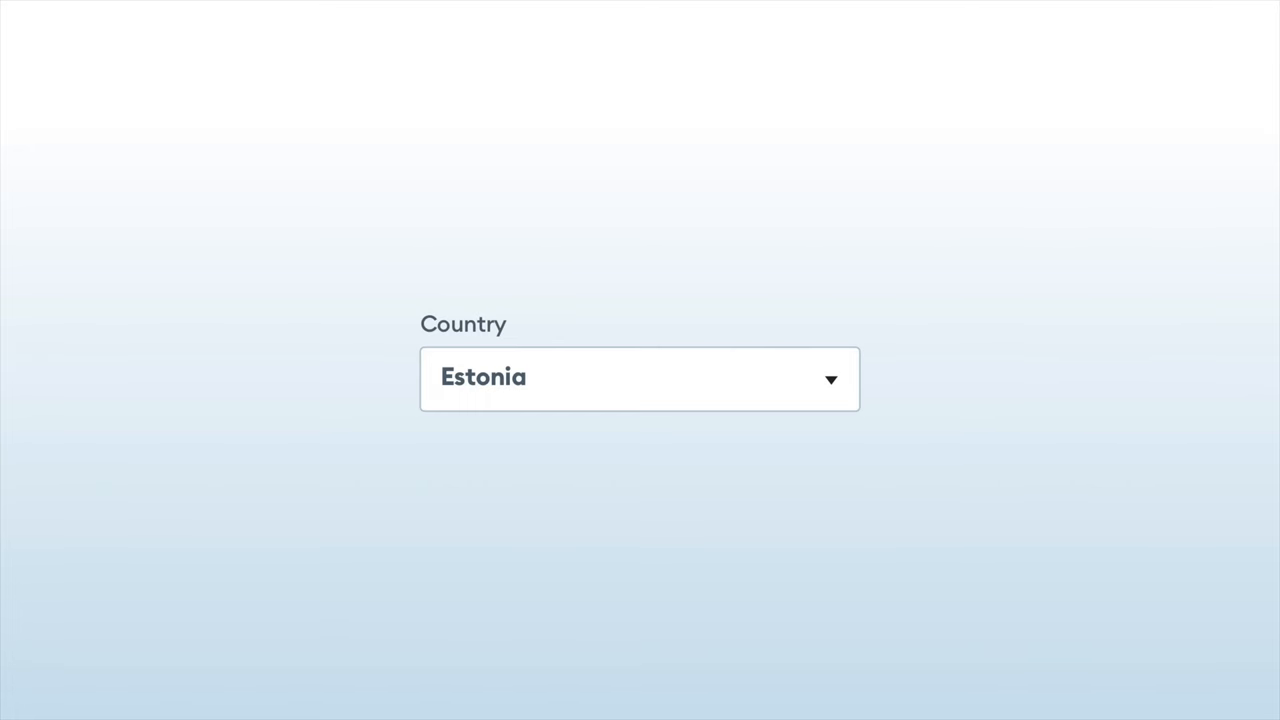
pyautogui.click(640, 378)
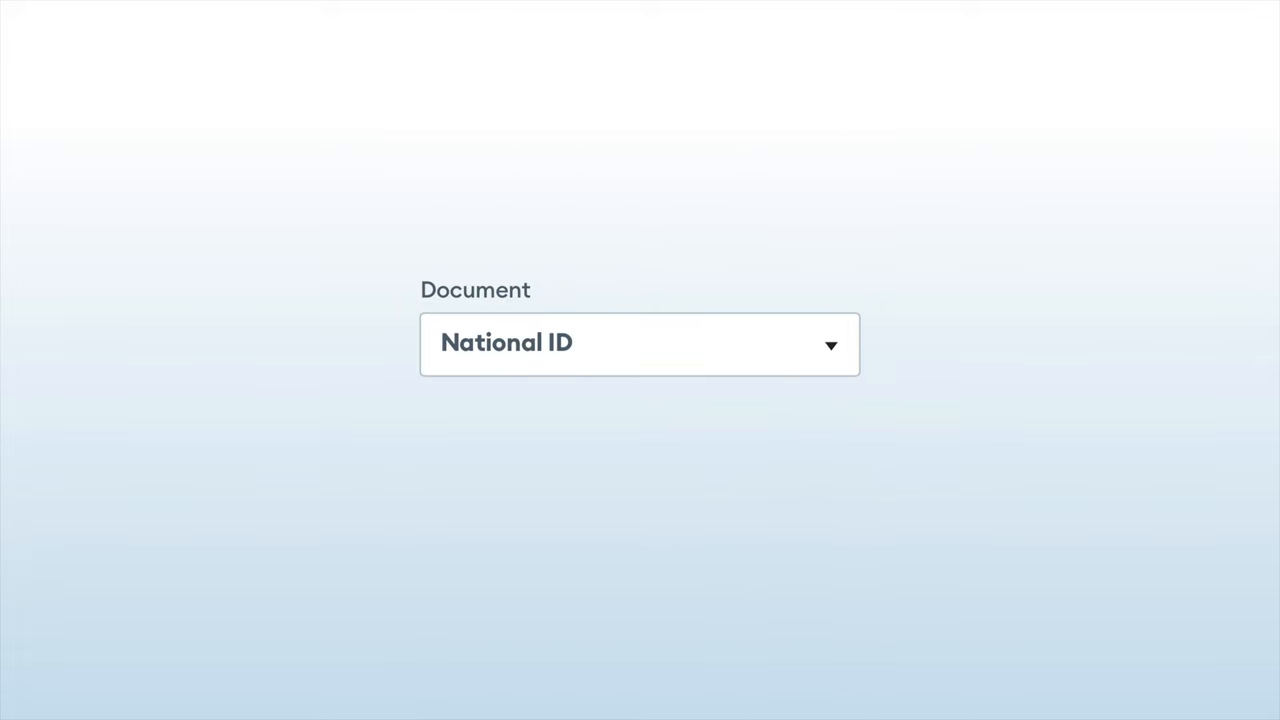
pyautogui.click(640, 344)
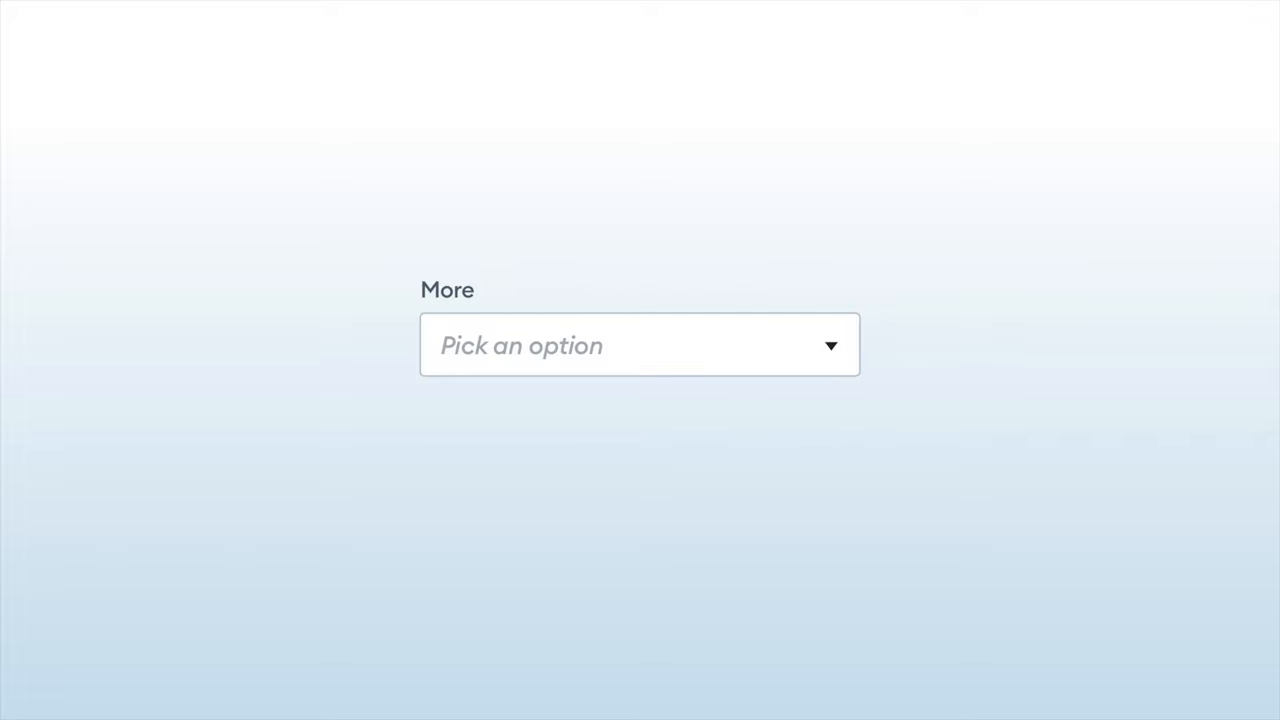
pyautogui.click(640, 344)
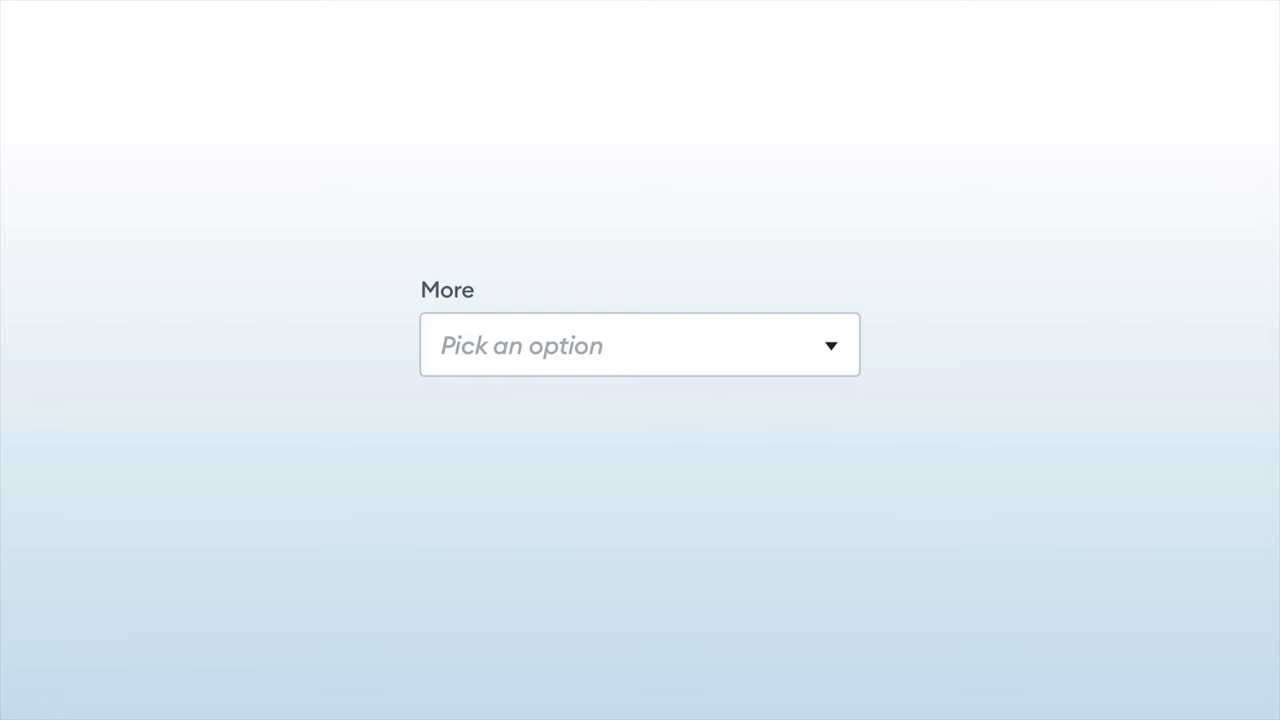
pyautogui.click(640, 344)
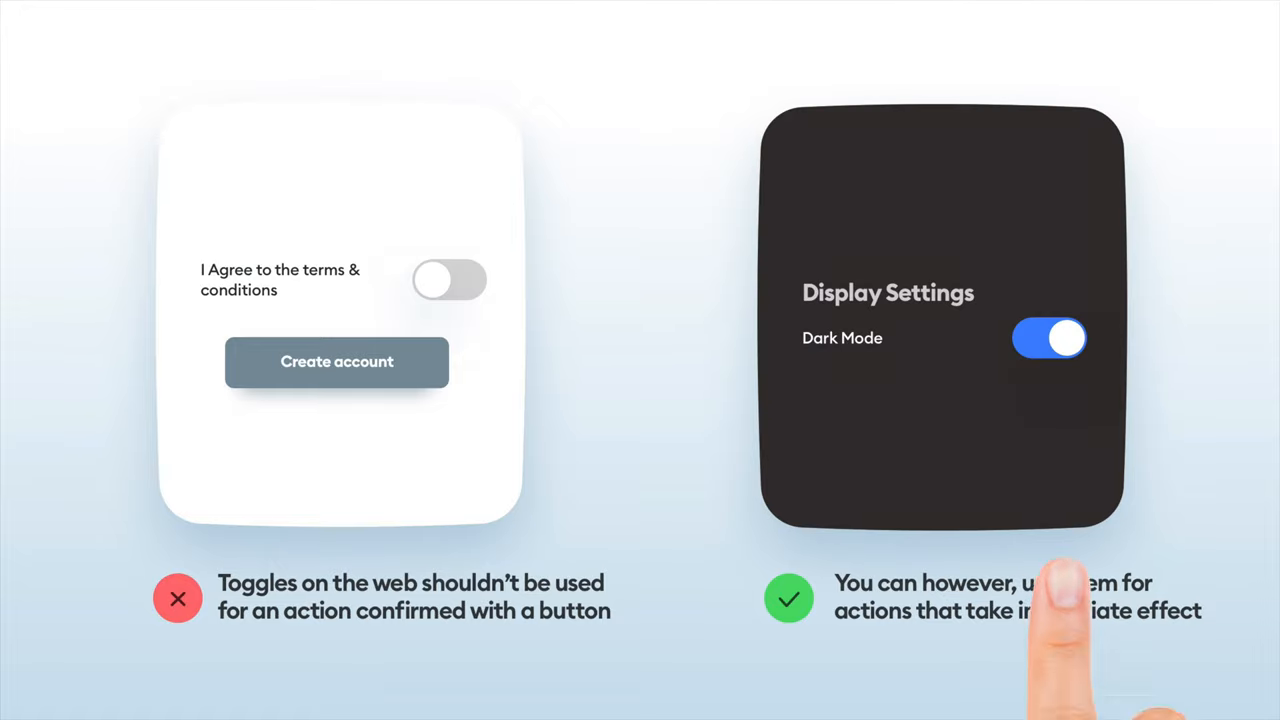
pyautogui.click(1048, 338)
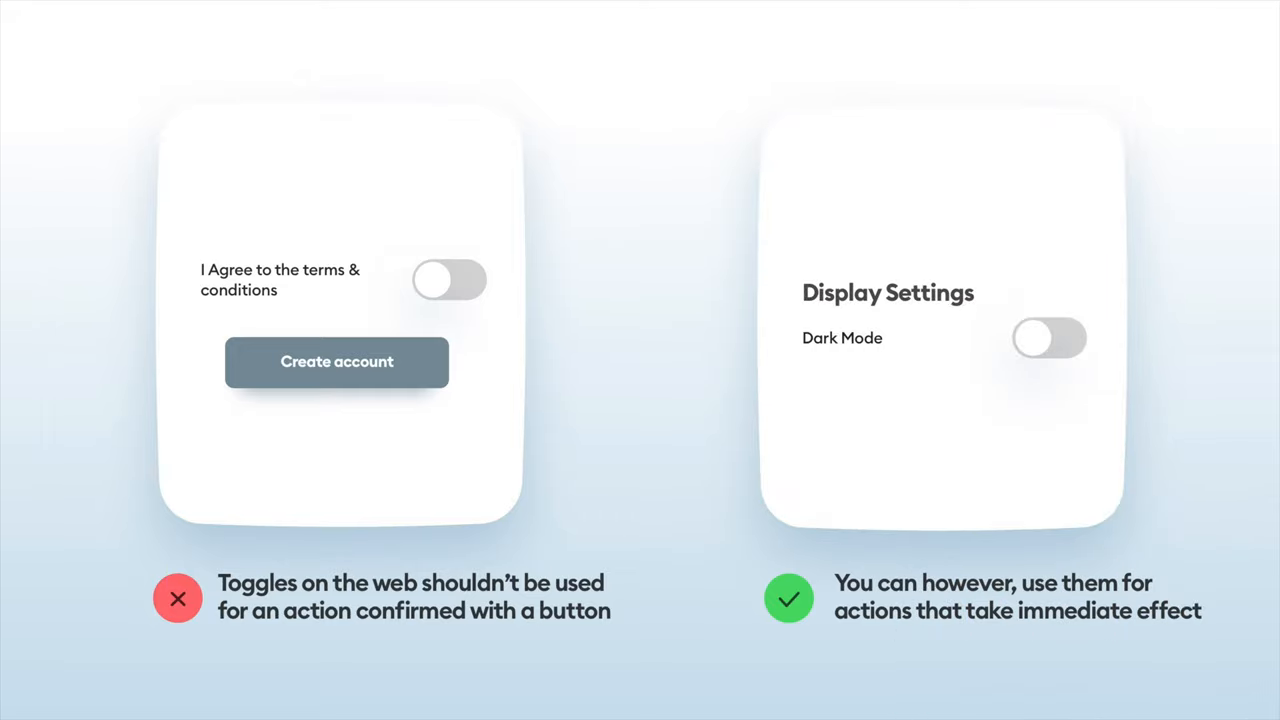